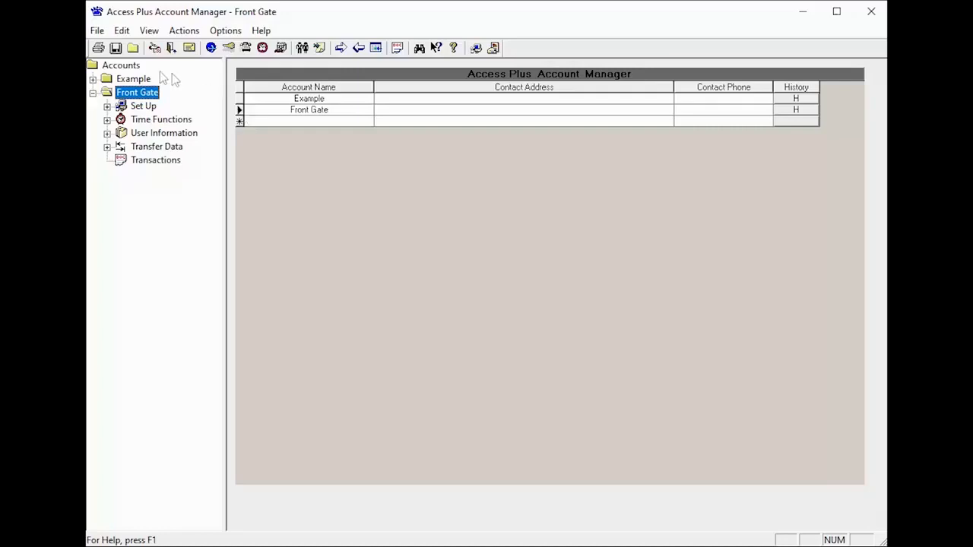
mouse_move(302, 24)
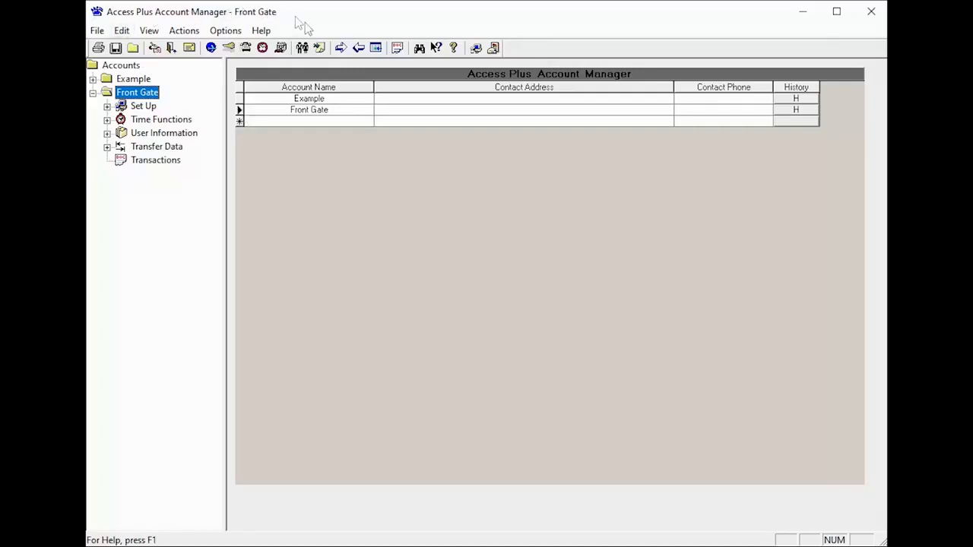
mouse_move(310, 122)
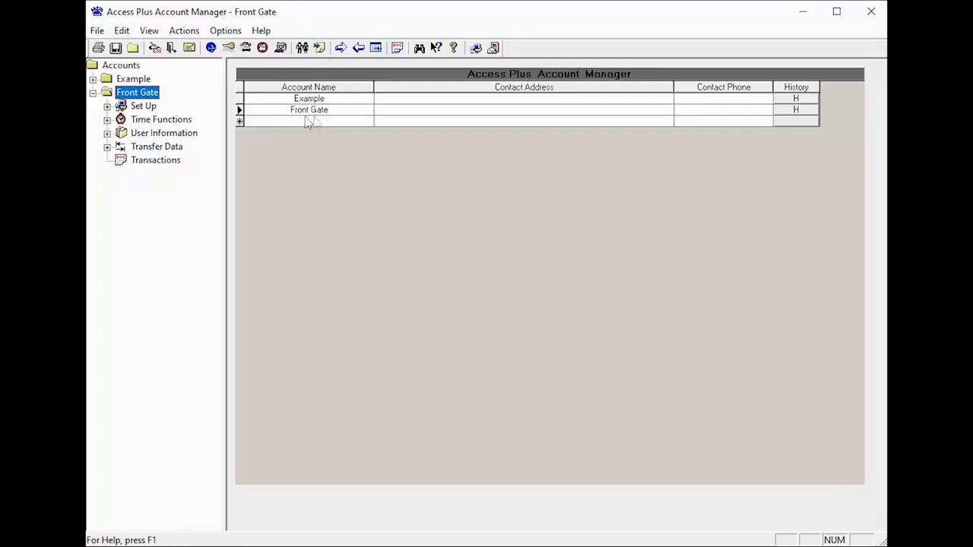
mouse_move(266, 133)
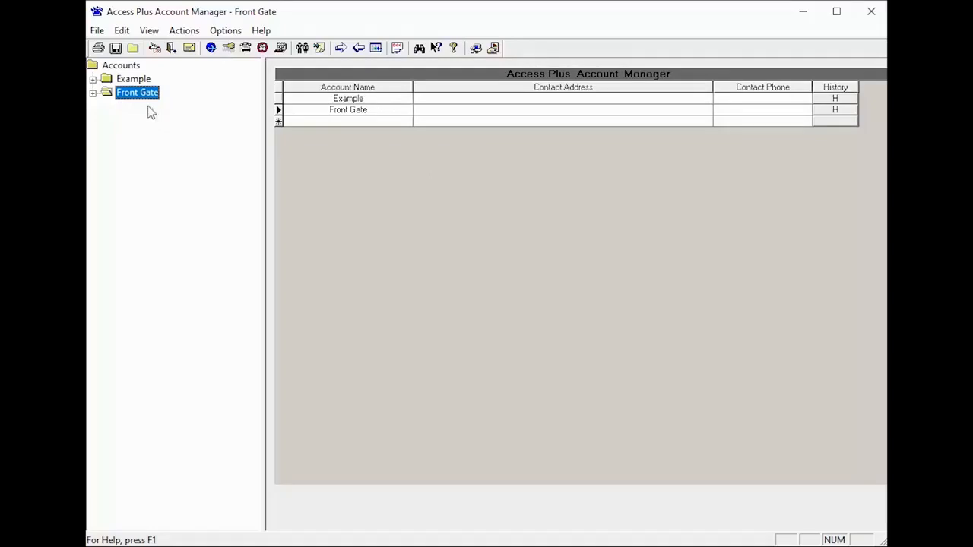
mouse_move(114, 108)
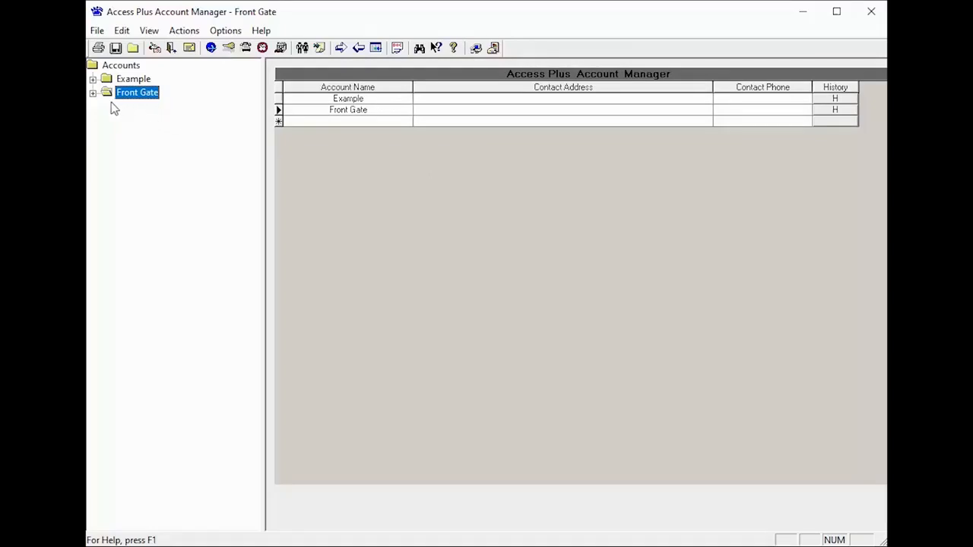
Step: Expand Front Gate and its Time Functions to show Holidays, Access Time Zones and Call Forward
left_click(93, 92)
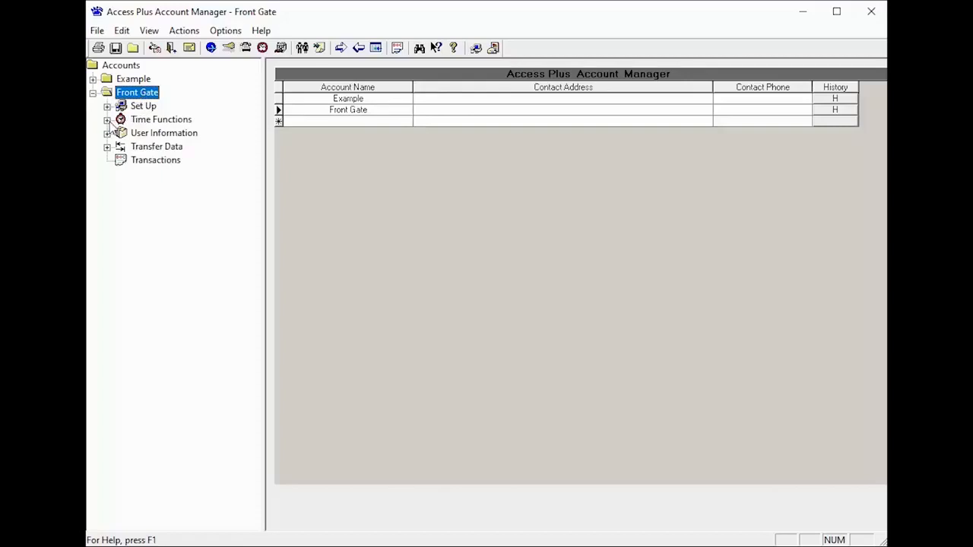
left_click(108, 120)
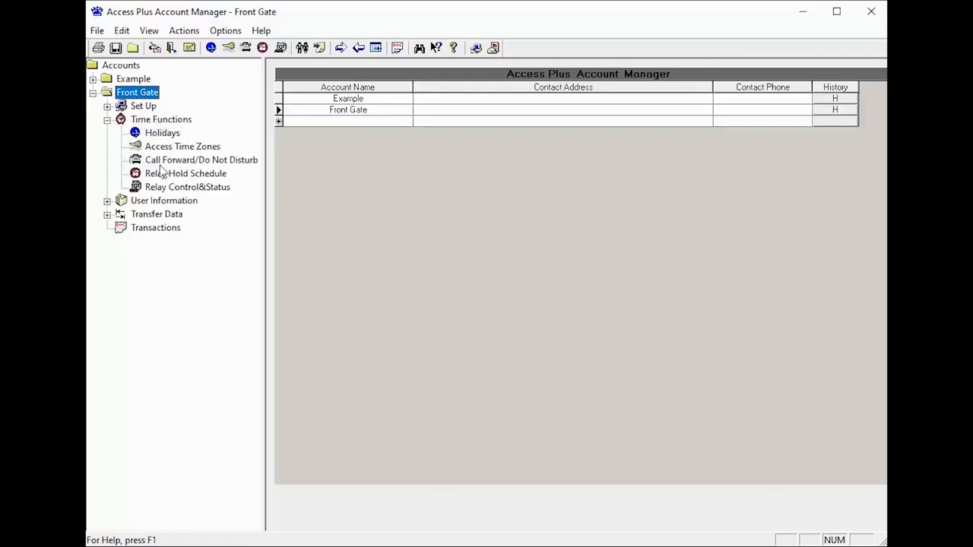
mouse_move(204, 162)
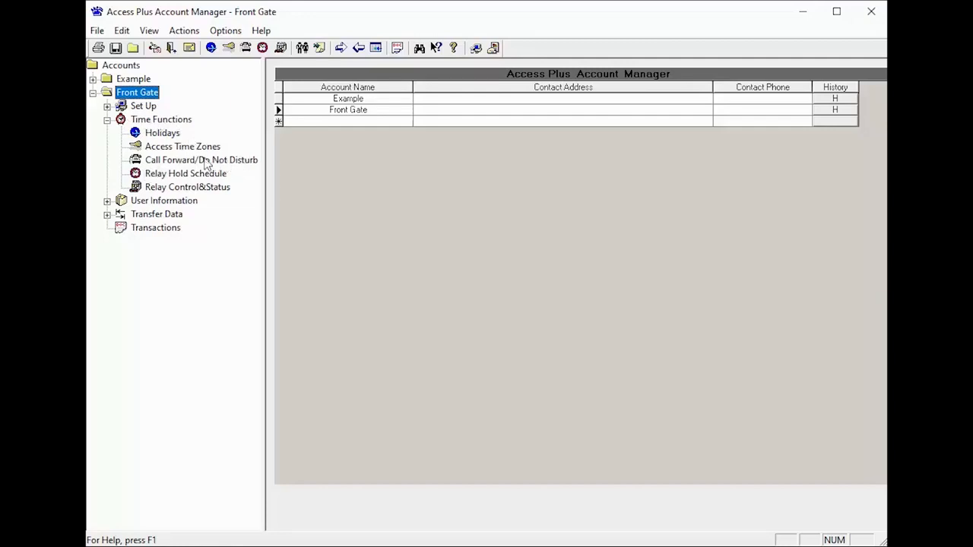
Step: Open Front Gate's Call Forward / Do Not Disturb page under Time Functions
left_click(202, 159)
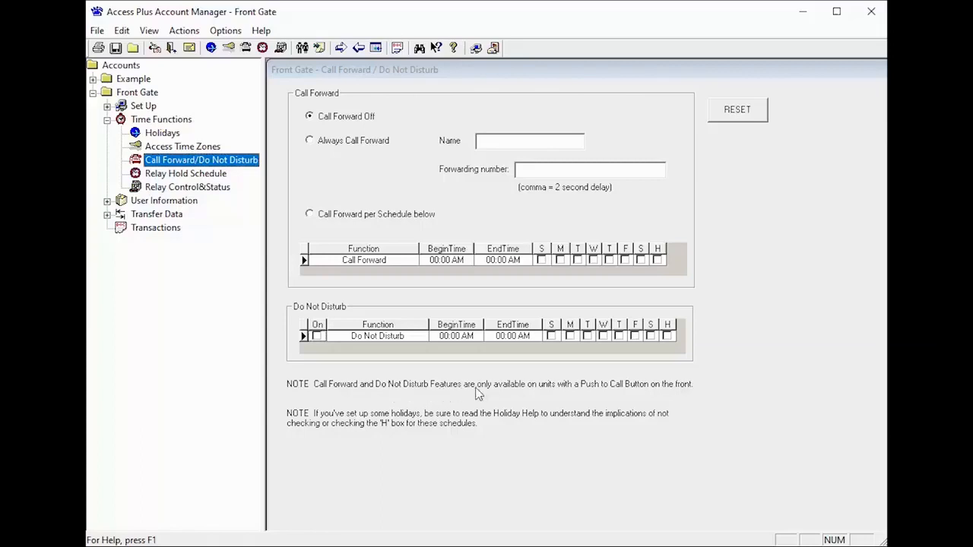
mouse_move(606, 399)
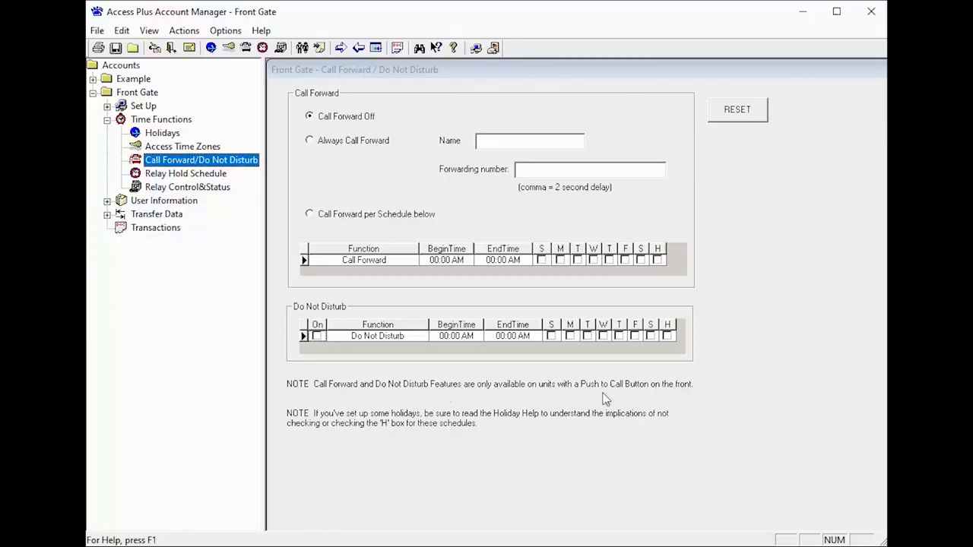
mouse_move(668, 395)
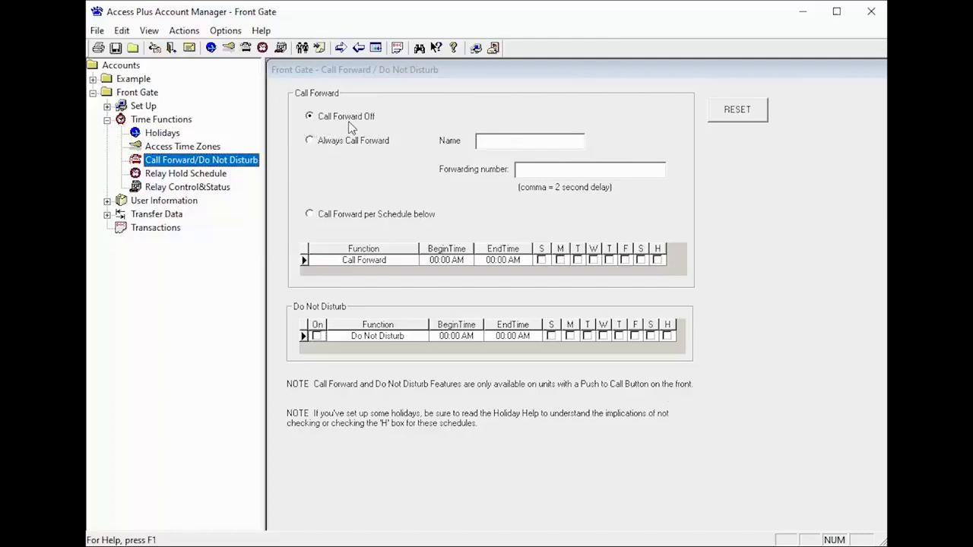
mouse_move(365, 128)
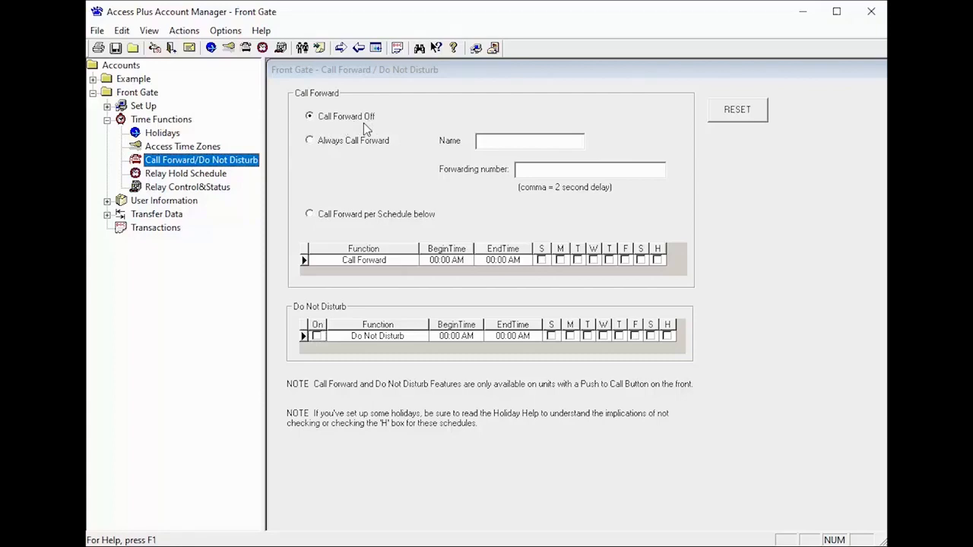
mouse_move(347, 163)
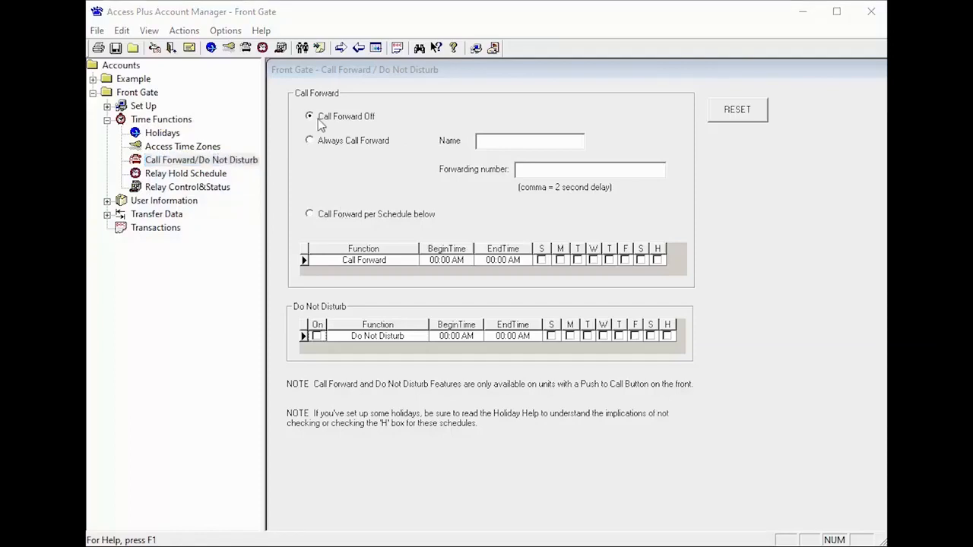
mouse_move(292, 129)
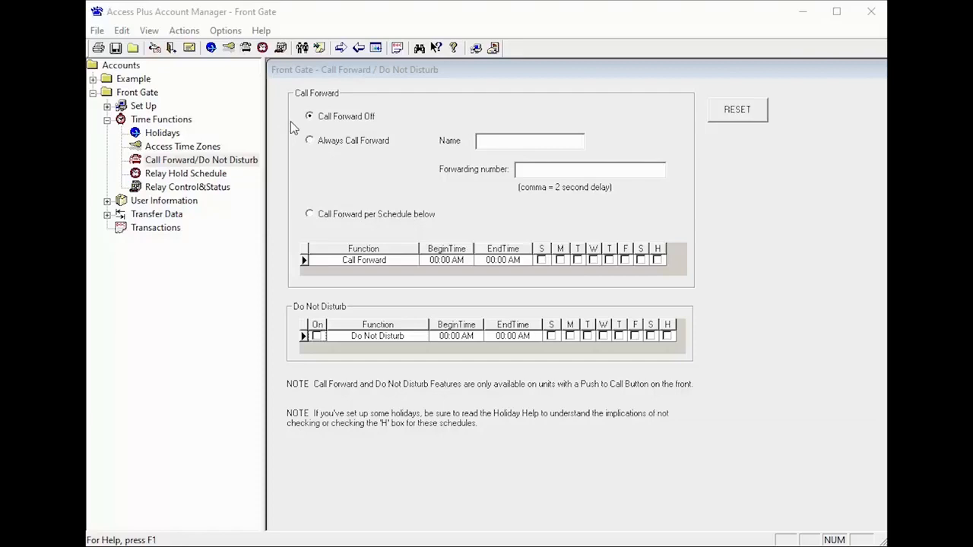
mouse_move(249, 123)
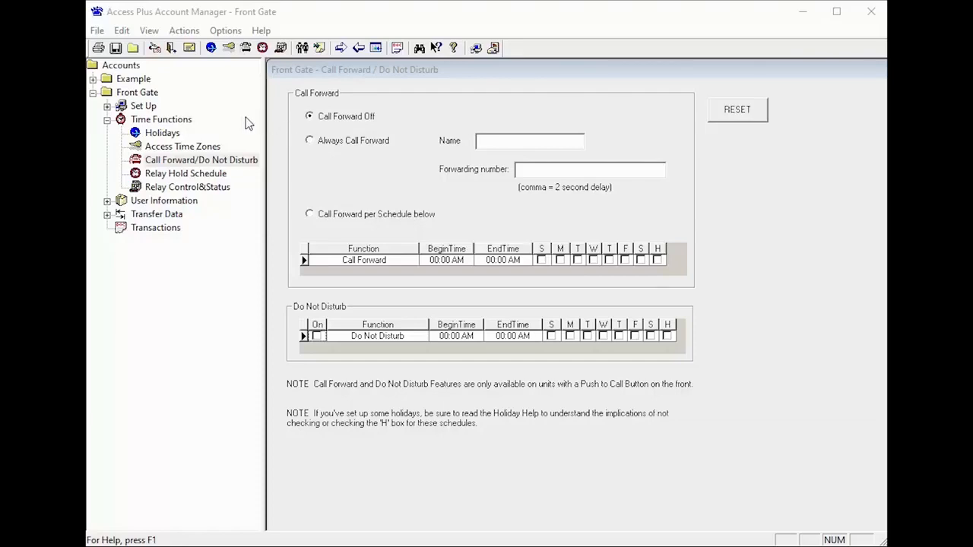
Step: Enter the forwarding number (80, 149) and choose Always Call Forward for Front Gate
type("800826")
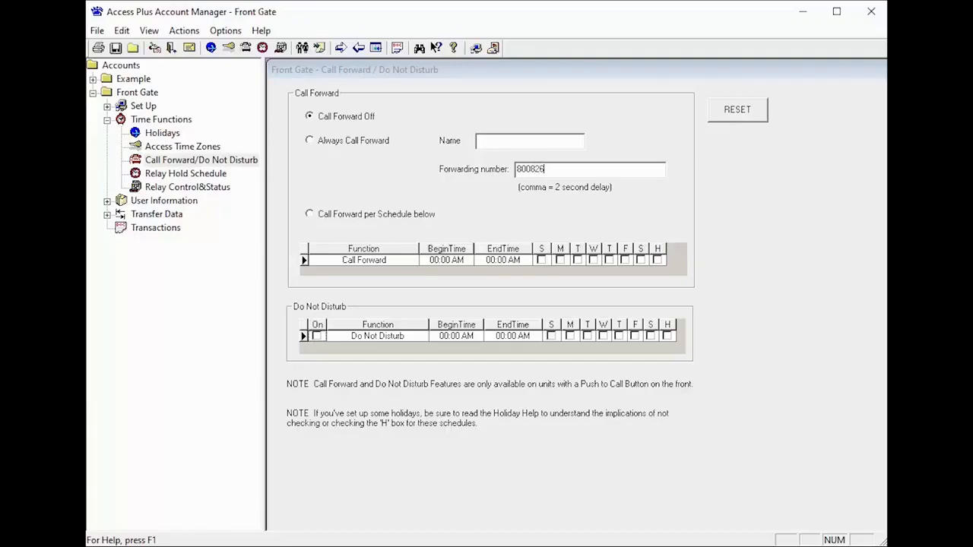
type("1493")
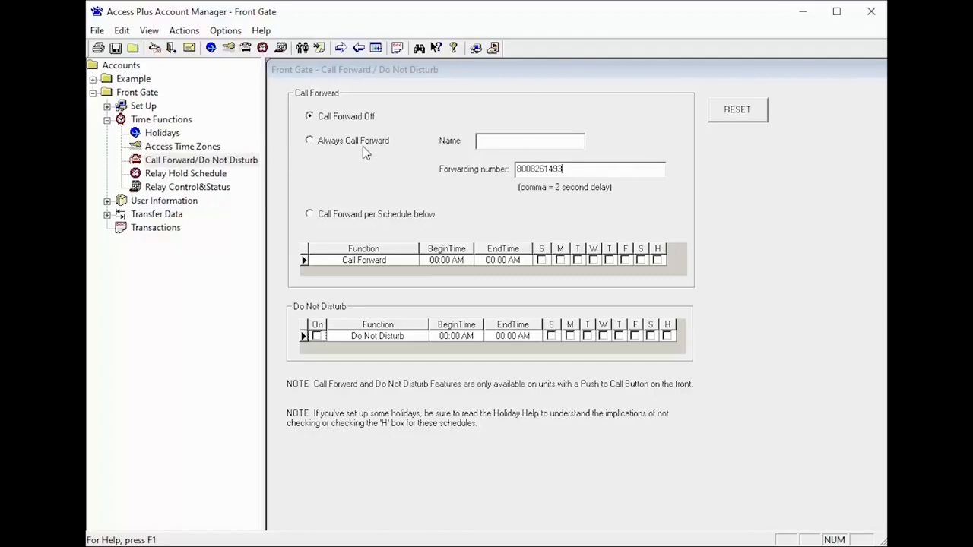
left_click(309, 140)
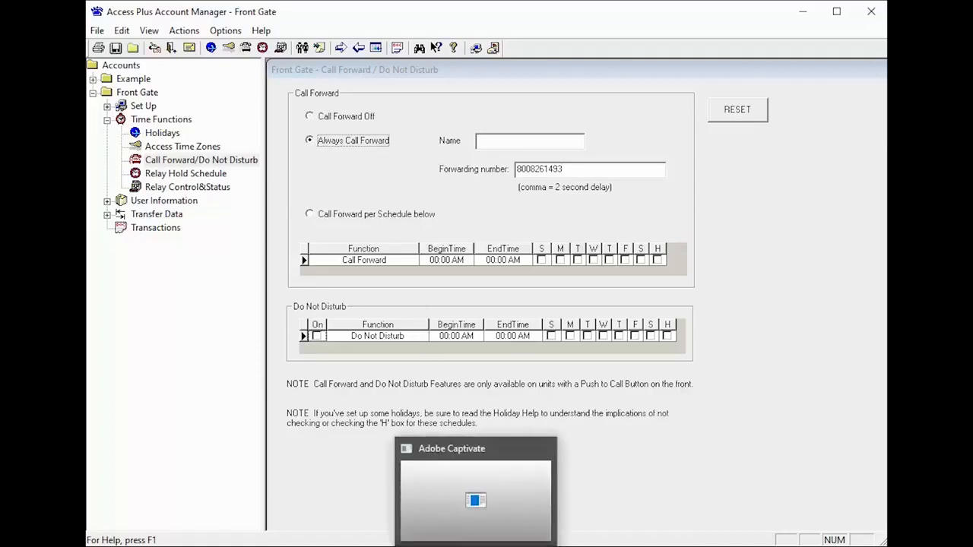
Step: Choose Call Forward per Schedule for weekday 6:00 AM–6:00 PM forwarding to DKSTech Support
left_click(310, 214)
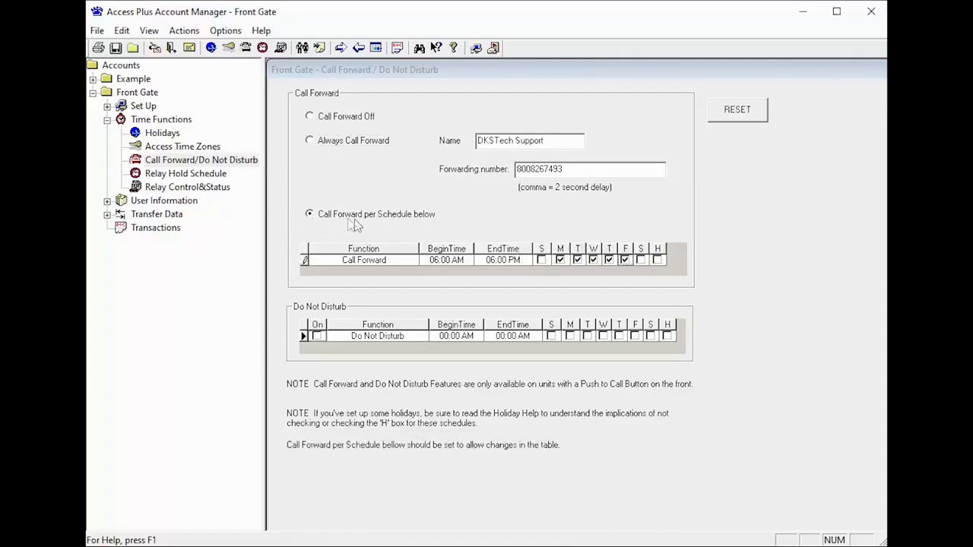
mouse_move(271, 211)
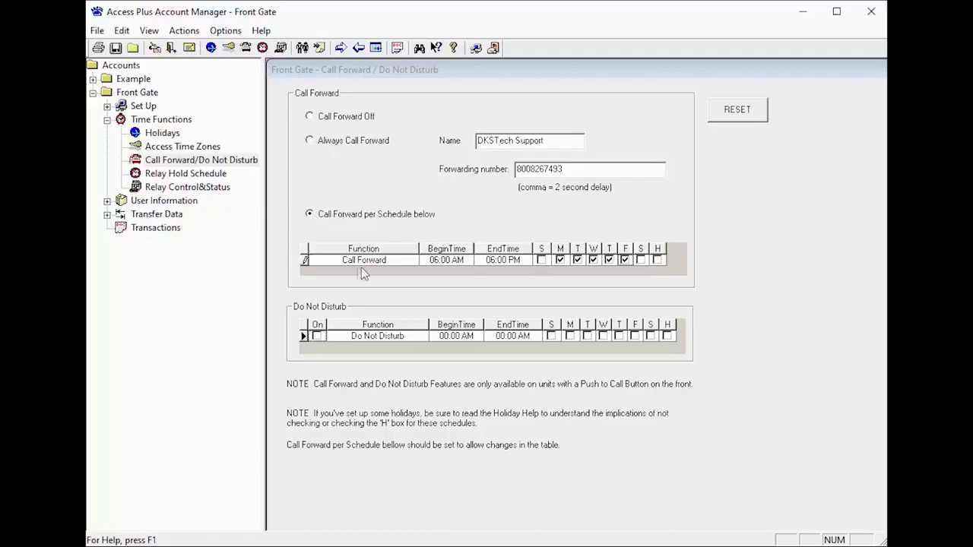
mouse_move(466, 272)
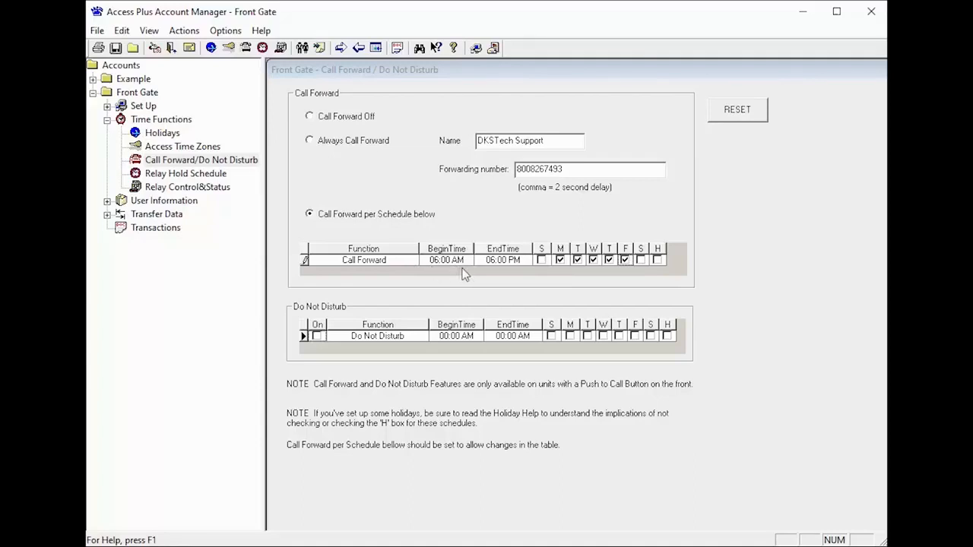
mouse_move(491, 272)
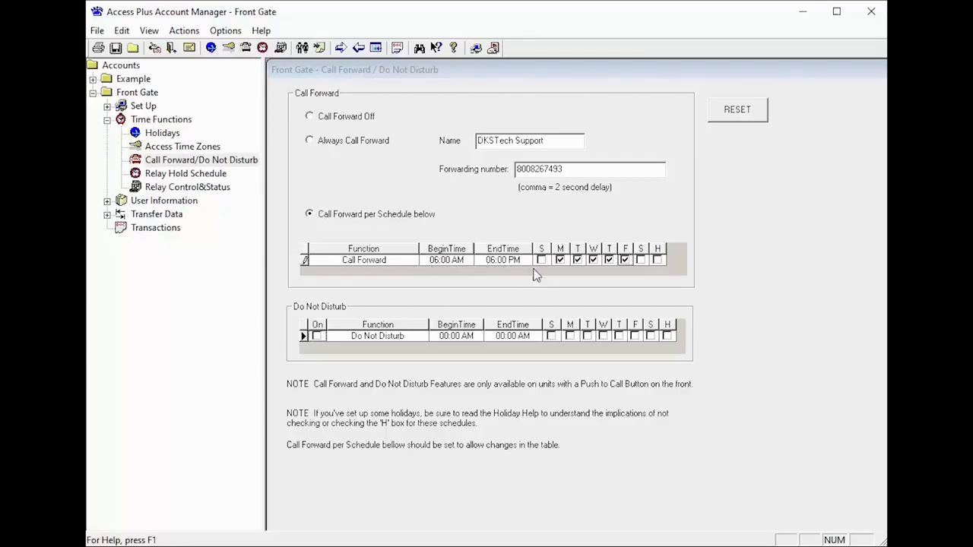
Step: Commit the schedule row, reselect Call Forward per Schedule, and send Front Gate's data
left_click(201, 159)
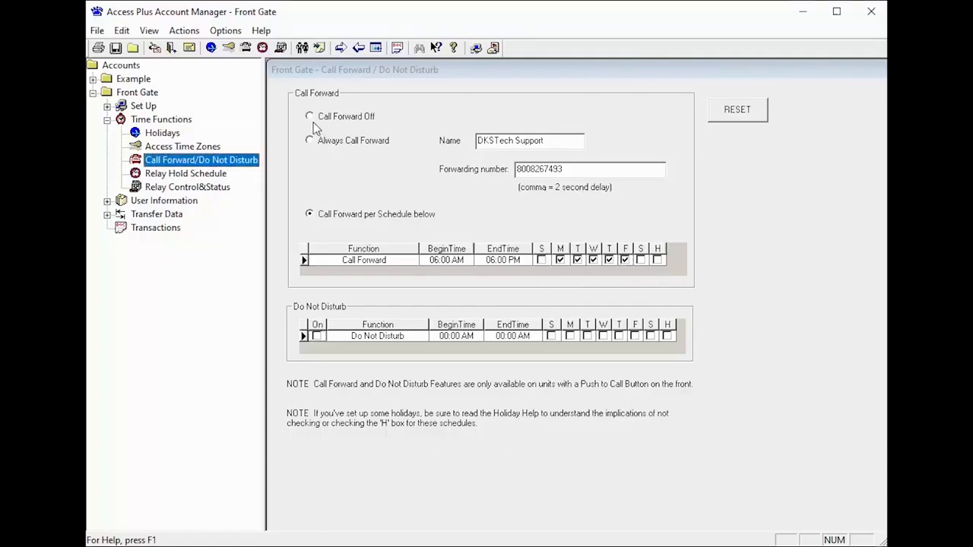
left_click(309, 117)
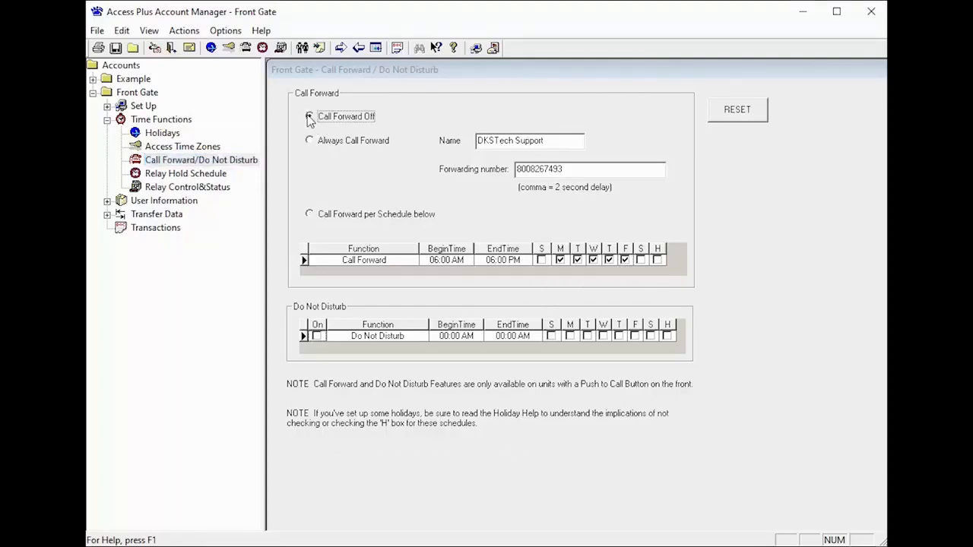
left_click(309, 139)
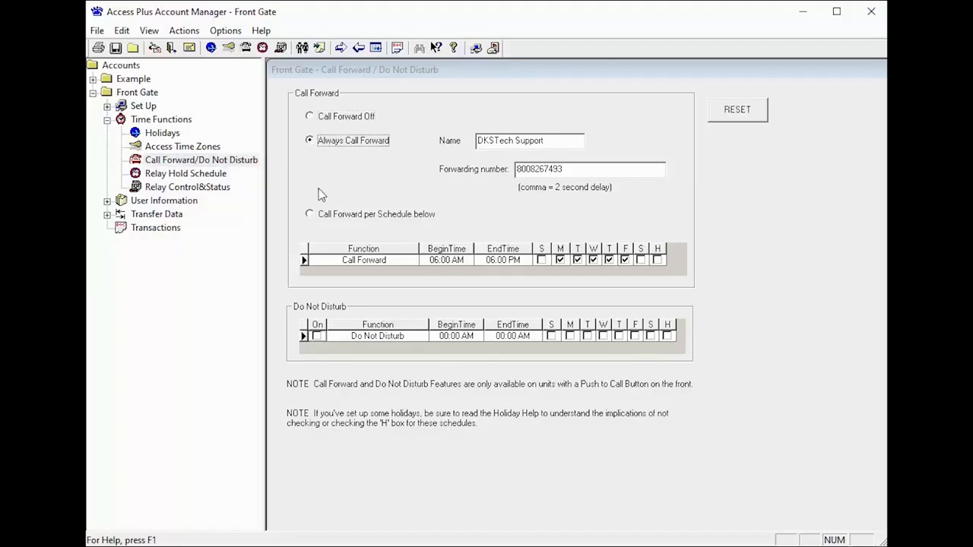
left_click(310, 213)
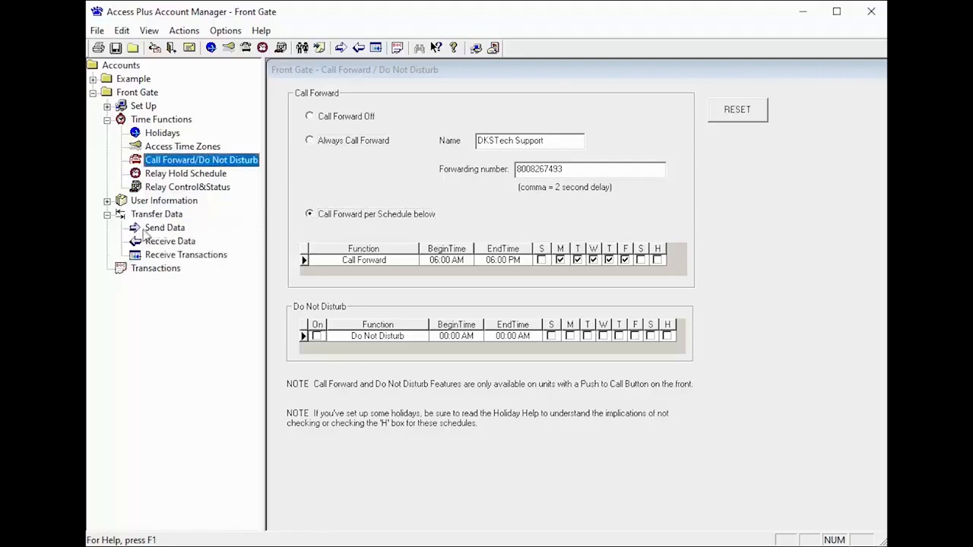
left_click(164, 228)
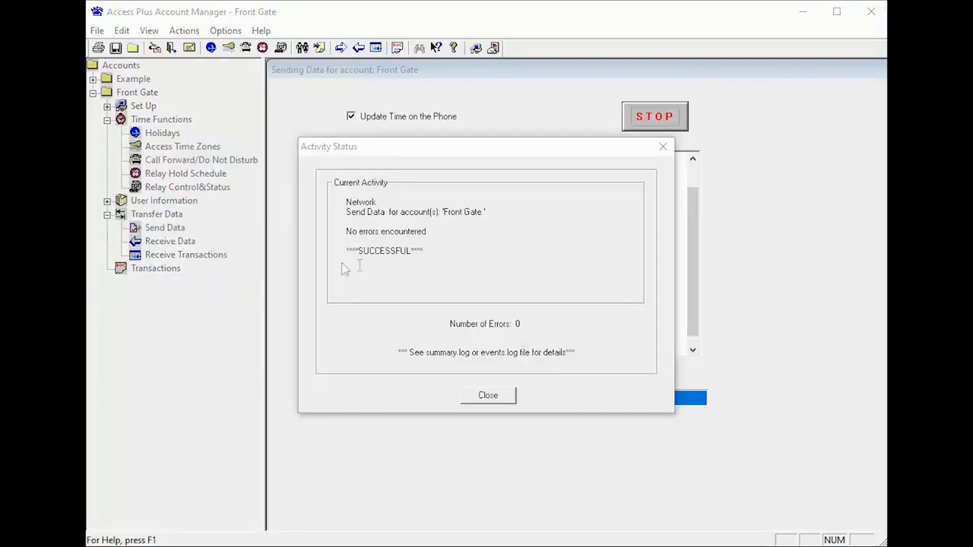
mouse_move(369, 266)
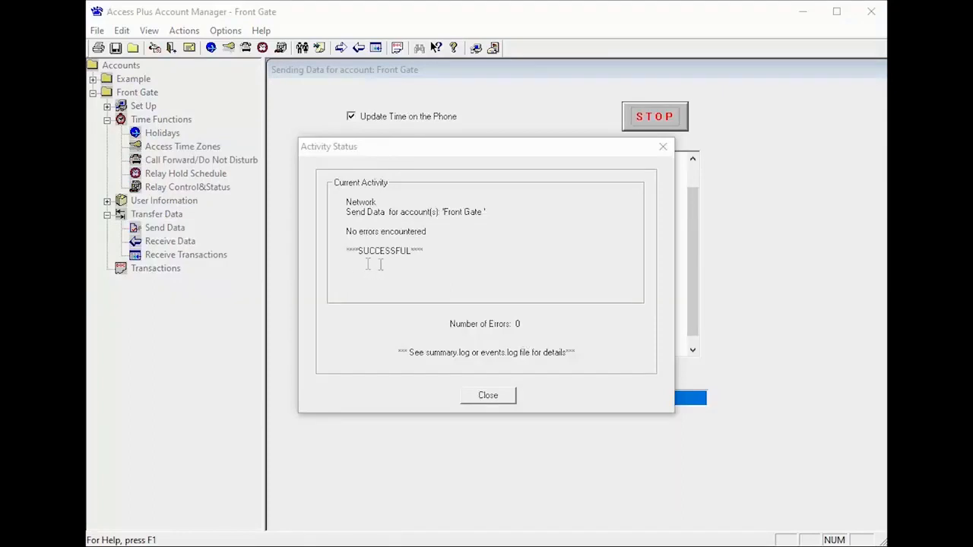